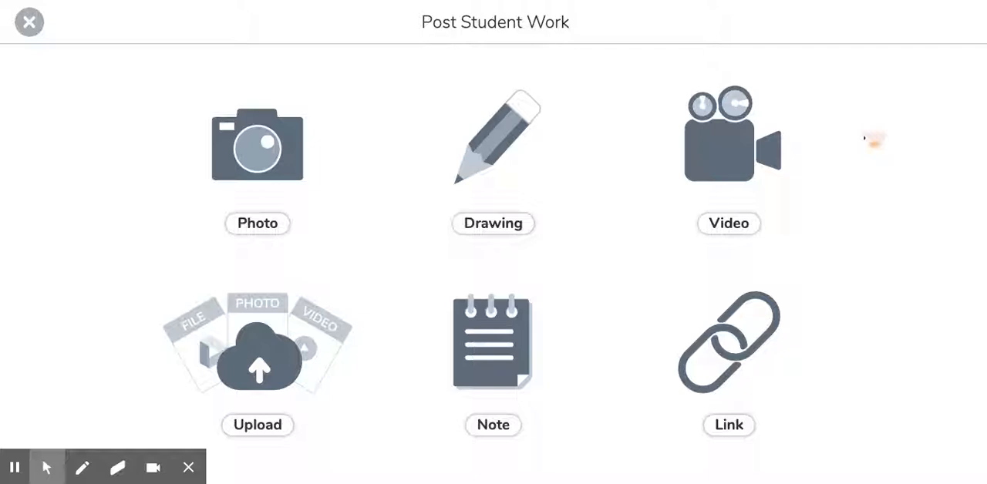
mouse_move(146, 129)
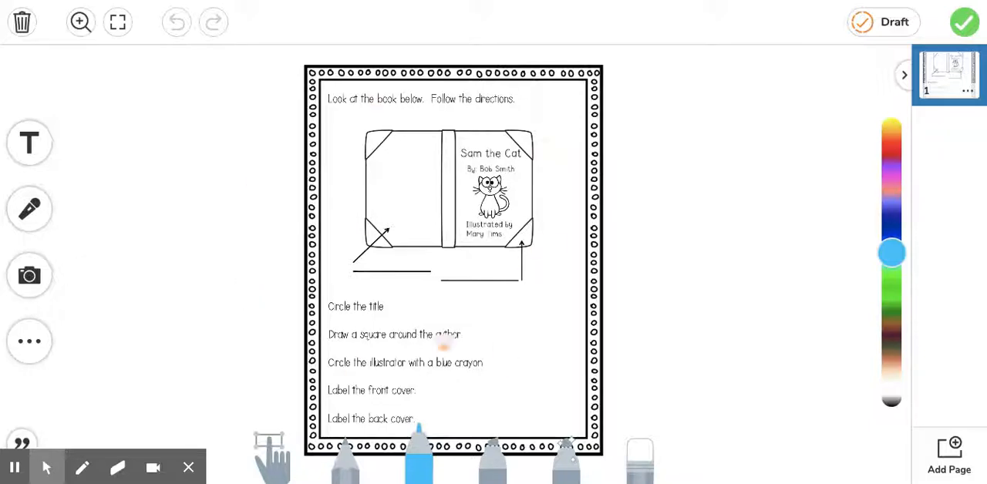
mouse_move(646, 302)
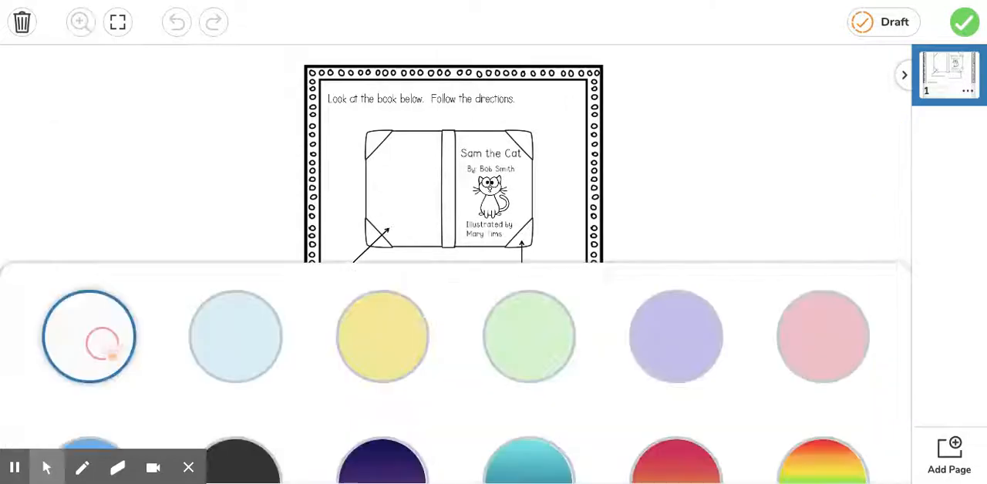
- Apply the teal gradient background around the 'Sam the Cat' worksheet
click(527, 462)
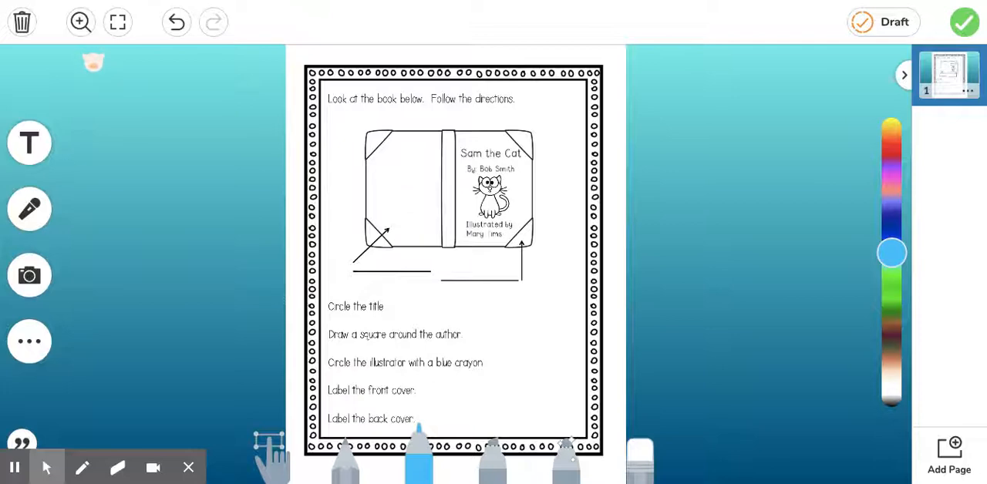
click(80, 22)
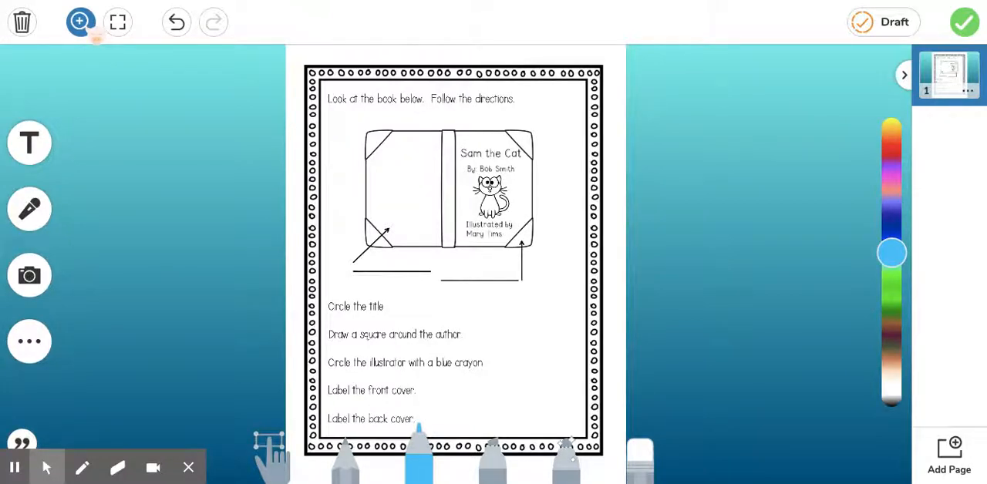
- Zoom in on the book cover illustration with the purple marker selected
click(80, 21)
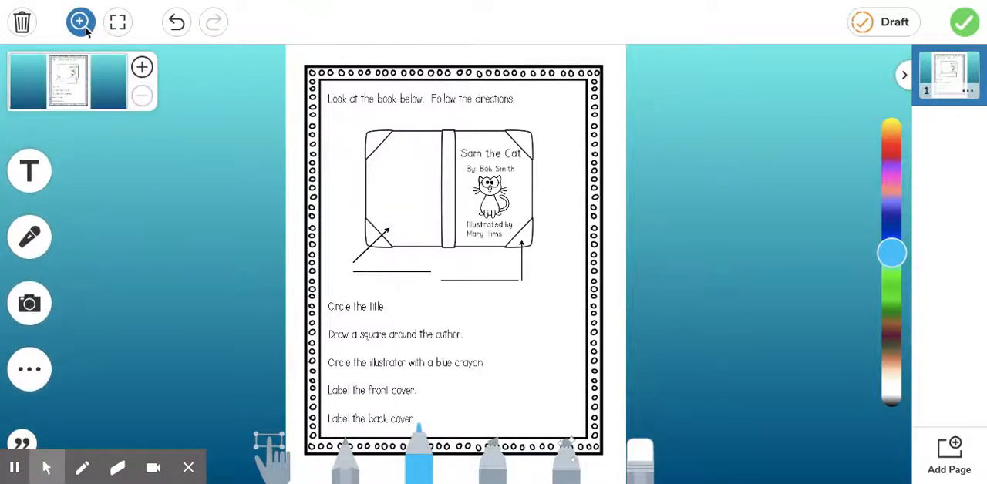
click(80, 21)
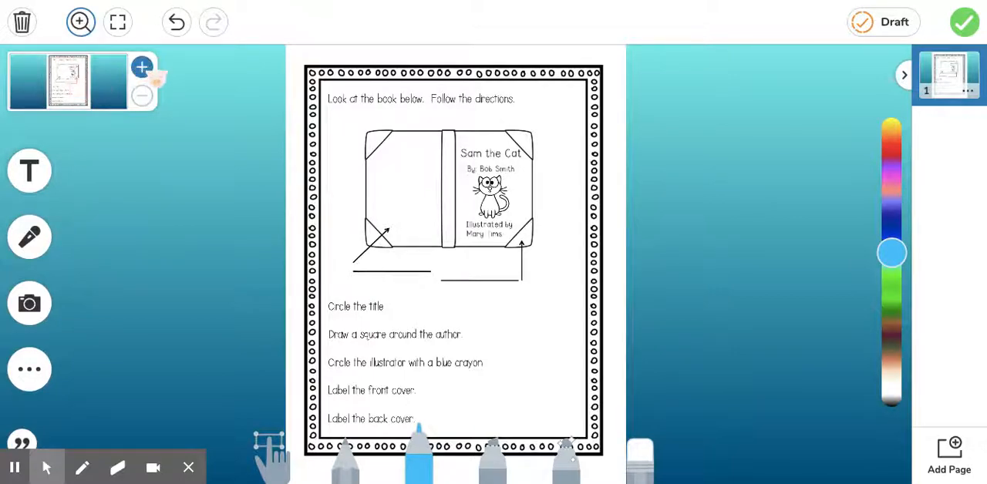
click(142, 68)
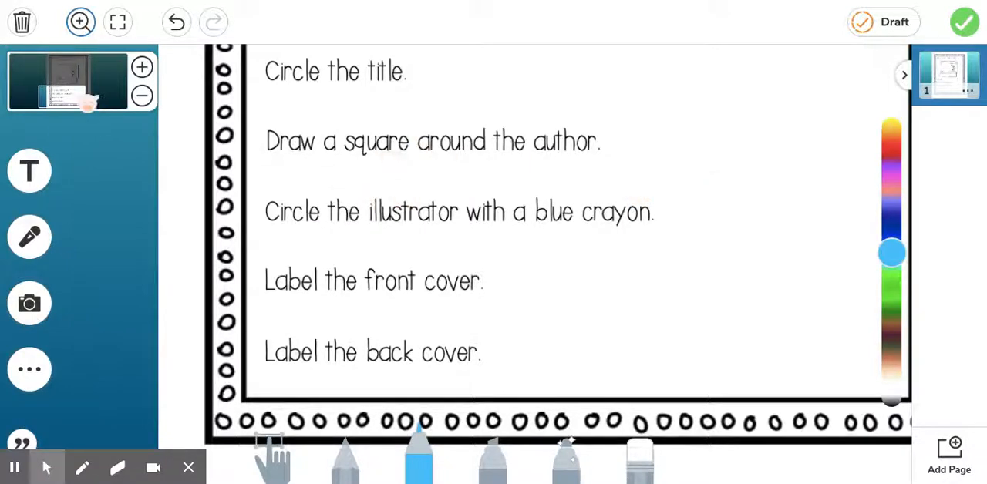
scroll(down, 3)
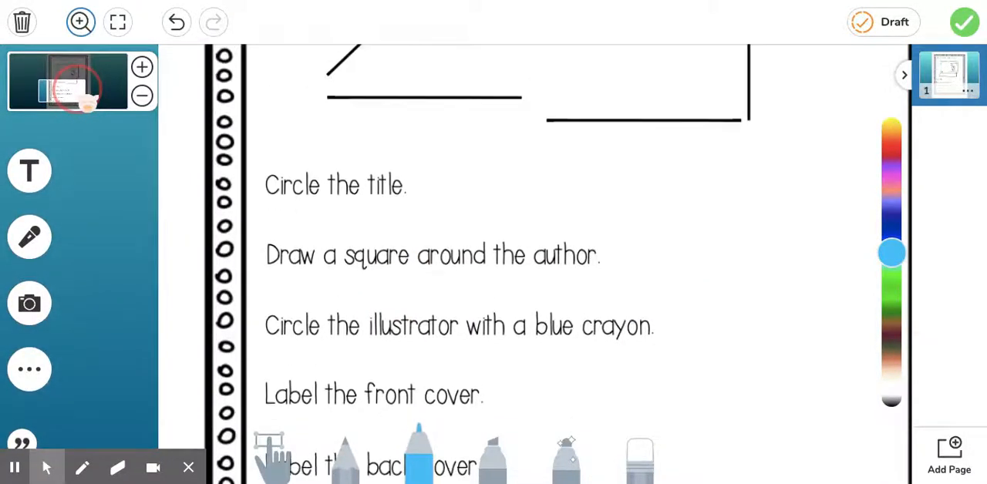
scroll(down, 3)
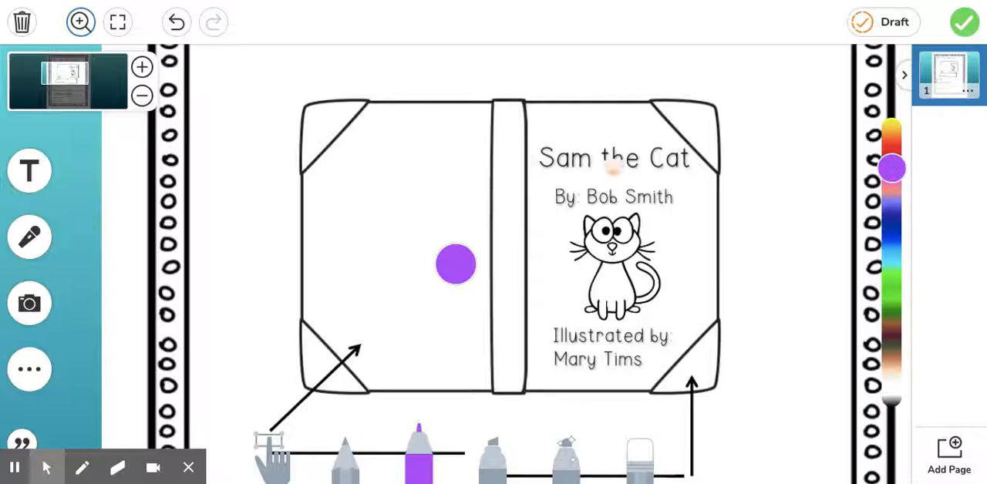
- Draw a purple loop around the title 'Sam the Cat' and return to the whole page
drag(540, 163, 690, 168)
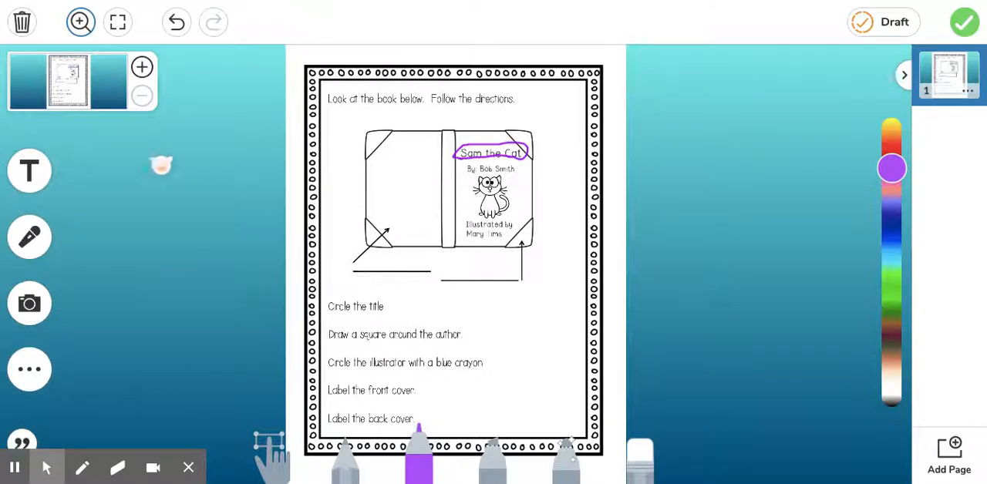
click(117, 21)
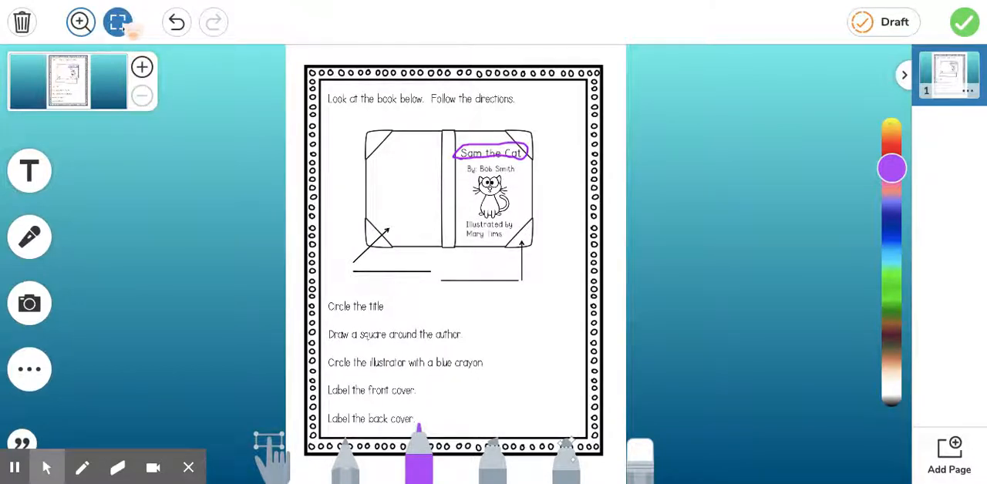
- Draw a purple squiggle across the teal background and page edge in full-page view, then exit it
click(117, 21)
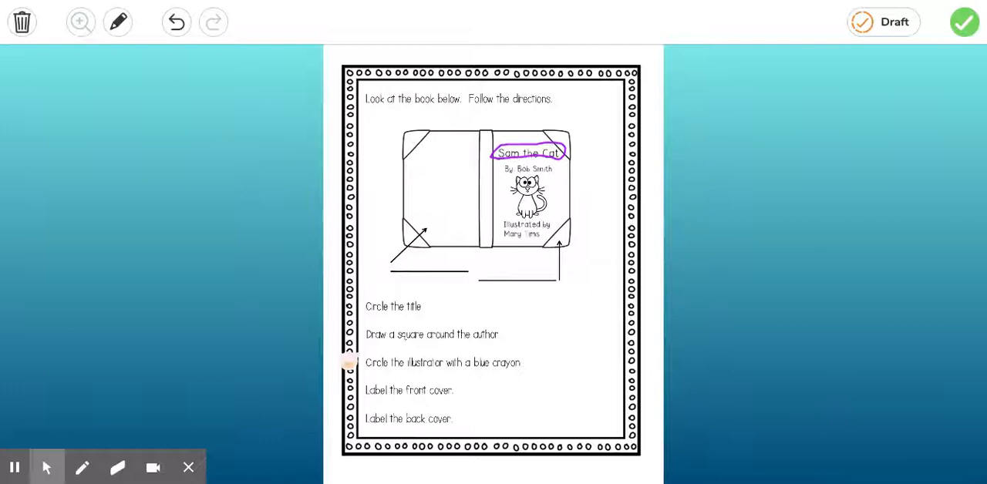
click(117, 22)
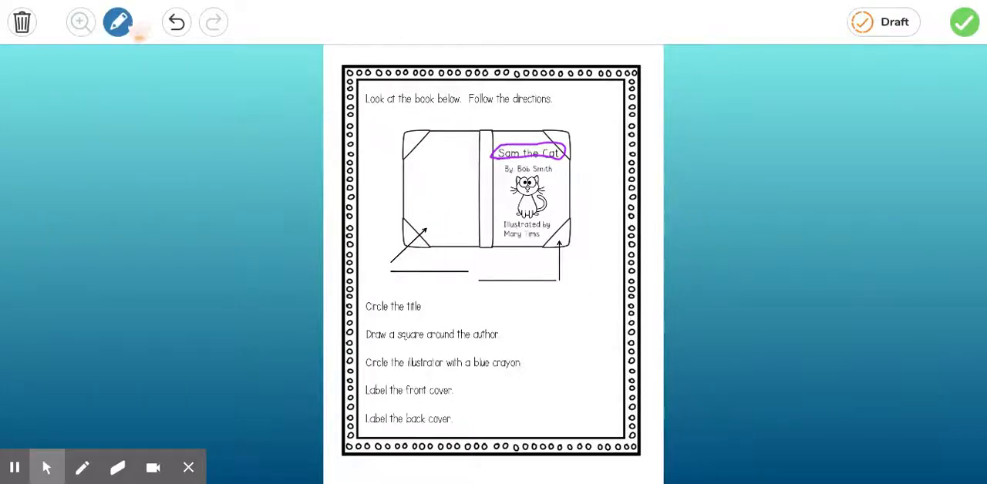
drag(81, 124, 213, 201)
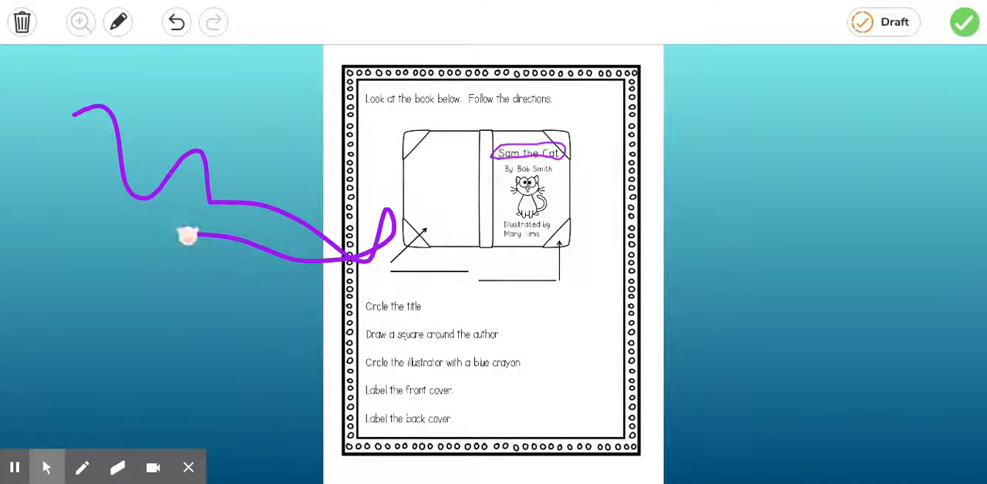
click(118, 22)
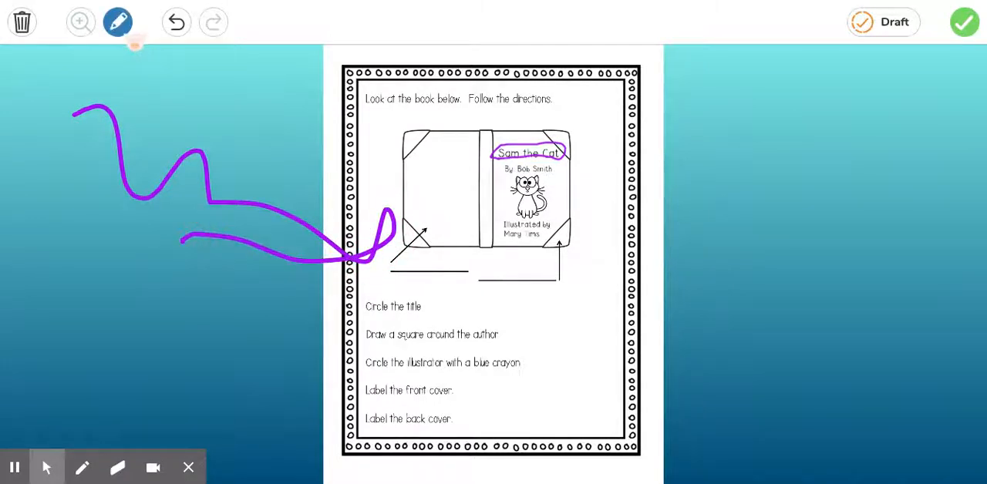
click(117, 22)
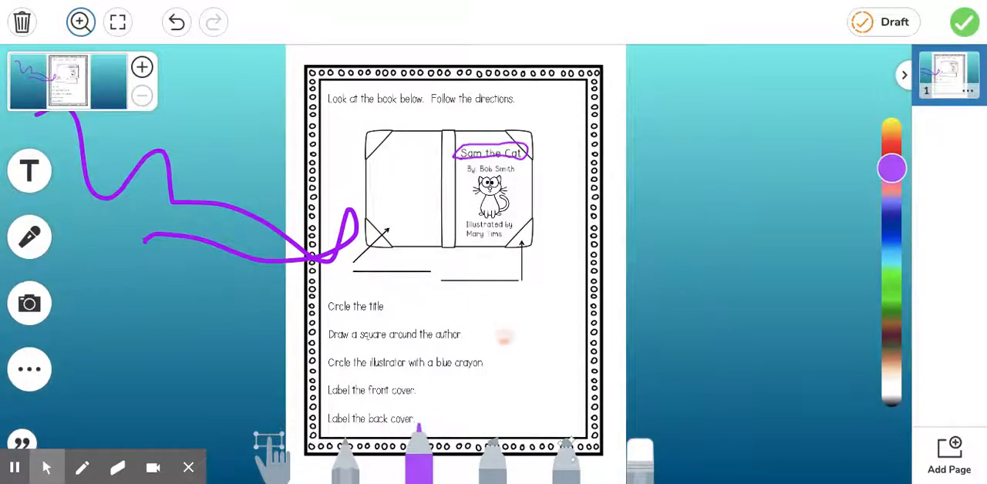
- Undo the stray purple squiggle and show the worksheet full page
click(176, 21)
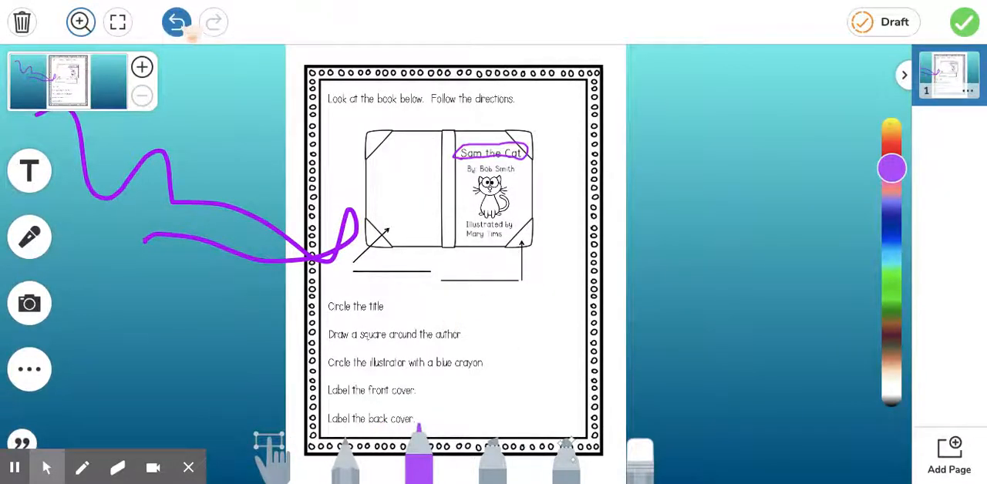
click(176, 21)
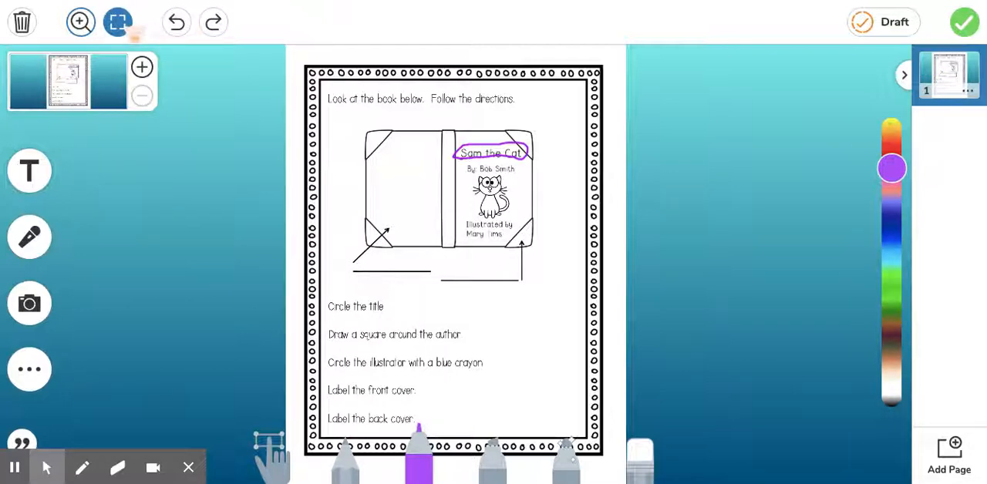
click(117, 21)
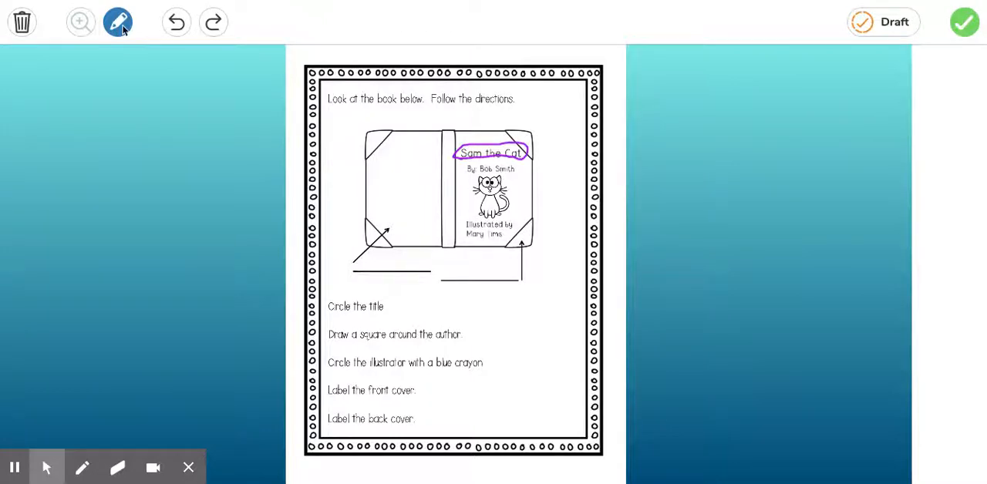
- Zoom into the lower cover-labelling directions and show purple marker thickness choices
click(117, 22)
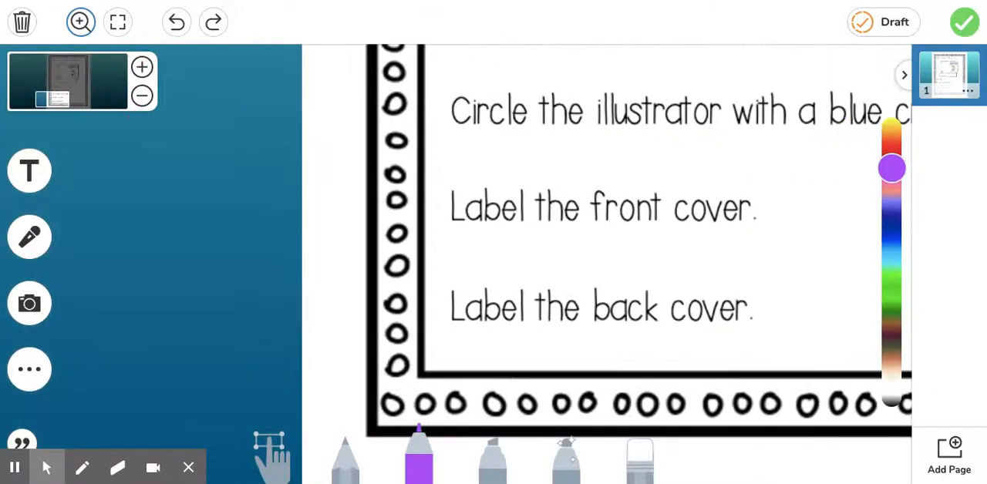
click(420, 455)
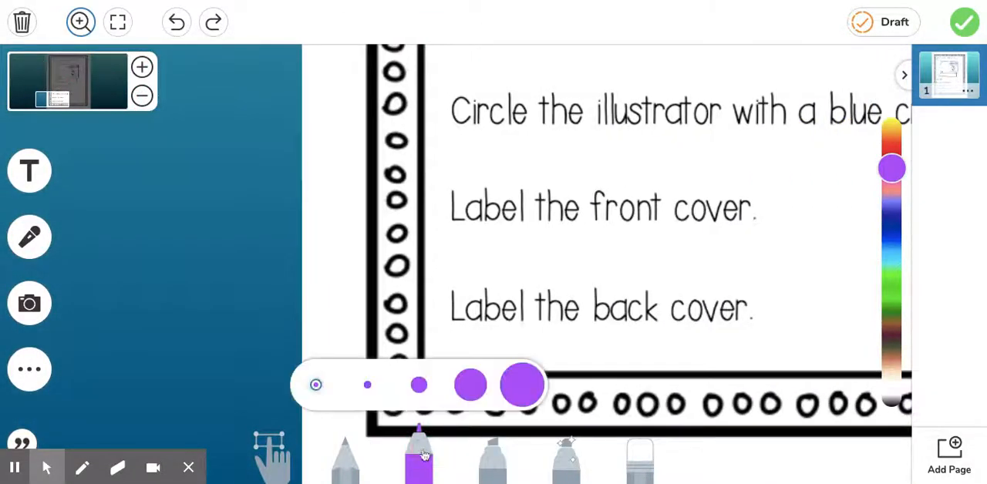